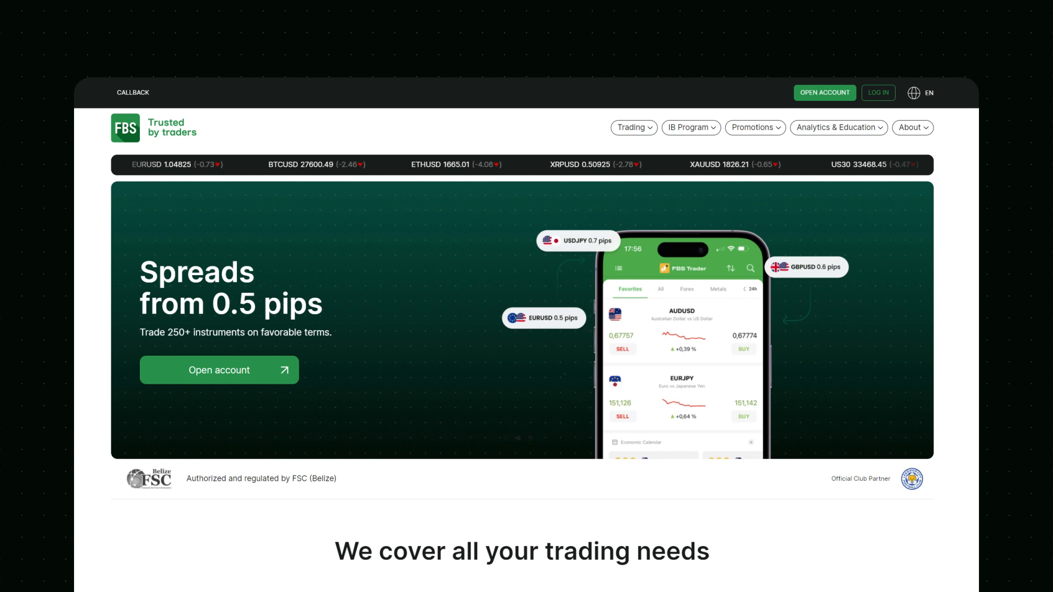
Go to the FBS MetaTrader 5 platform page and download the Windows installer
click(630, 128)
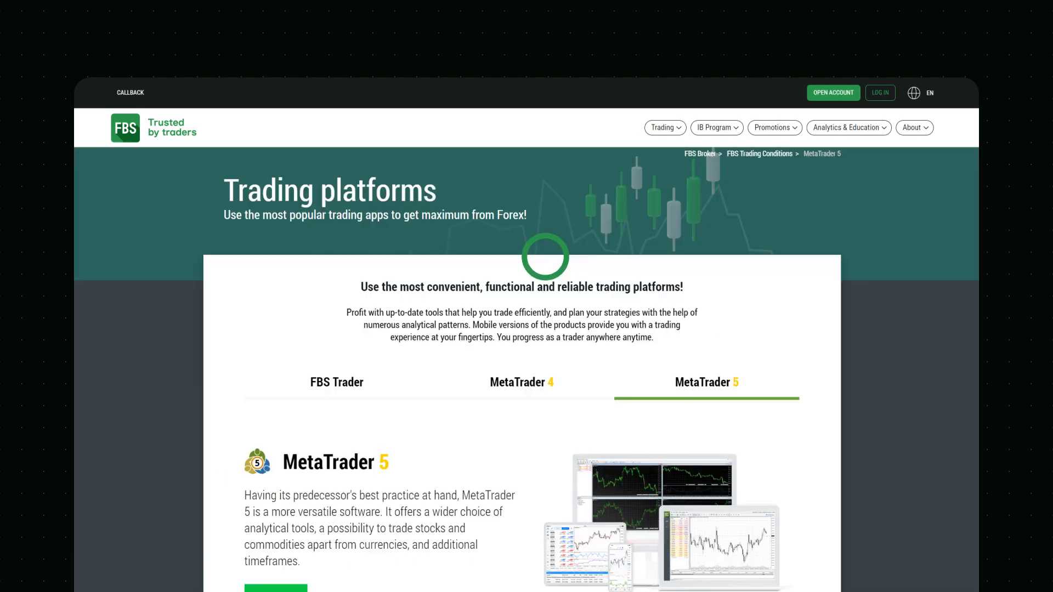
scroll(down, 3)
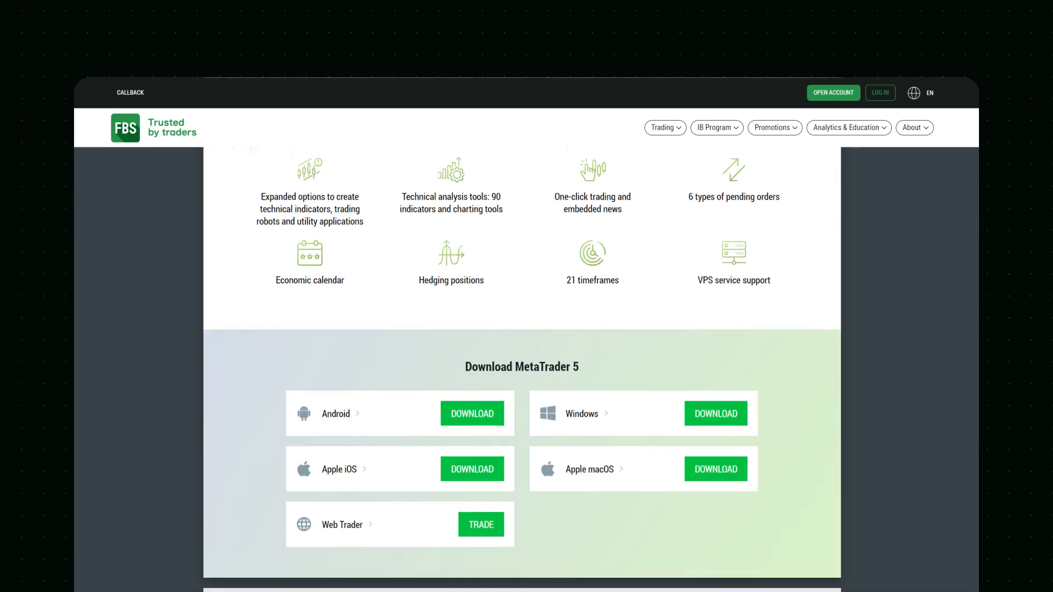
scroll(down, 3)
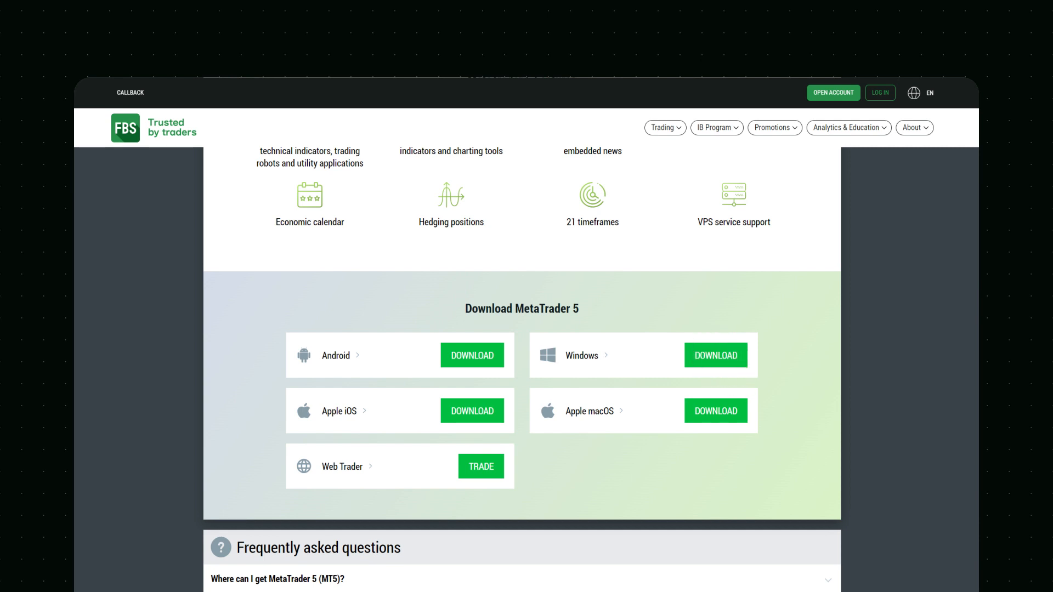
click(714, 355)
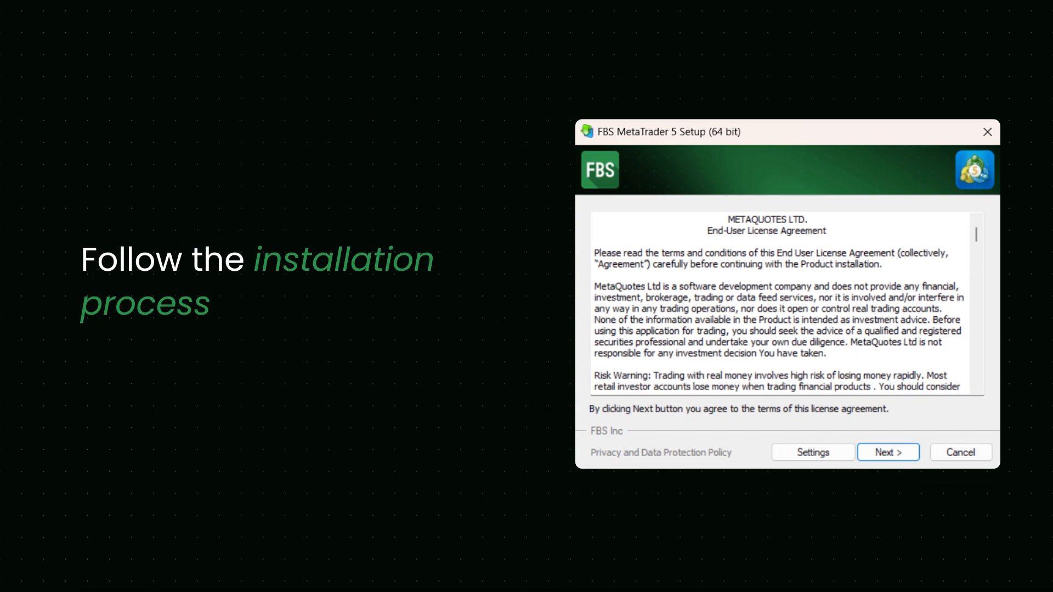
Accept the license agreement and finish the FBS MetaTrader 5 Windows installation
click(887, 452)
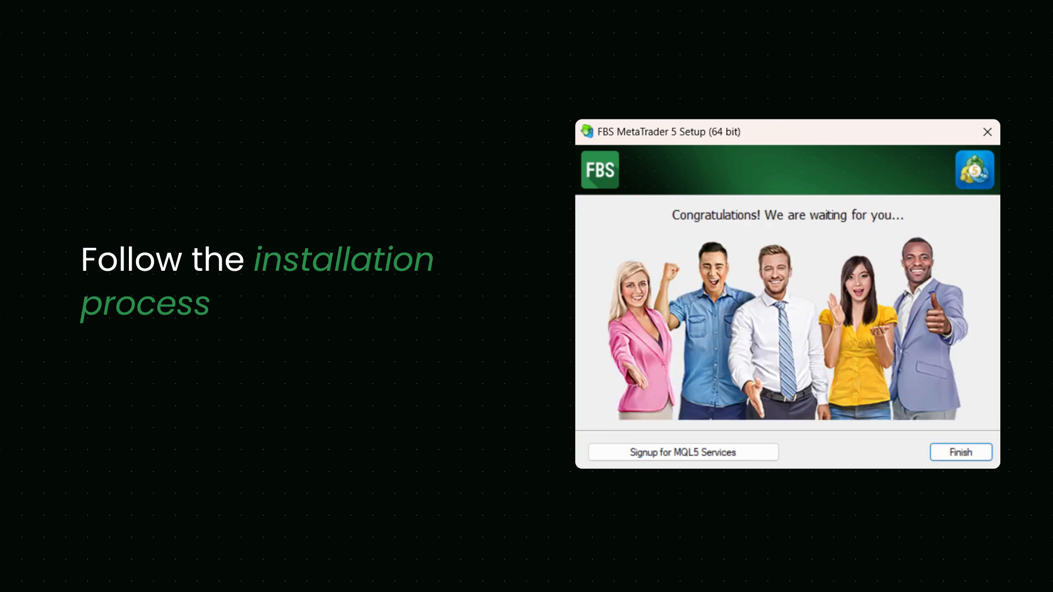
click(960, 452)
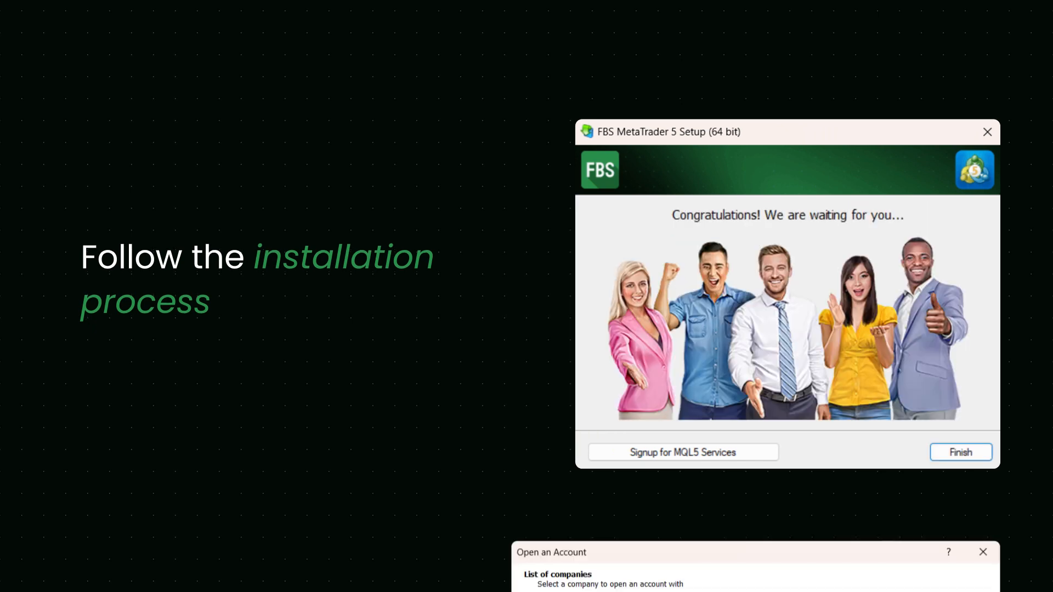
click(960, 452)
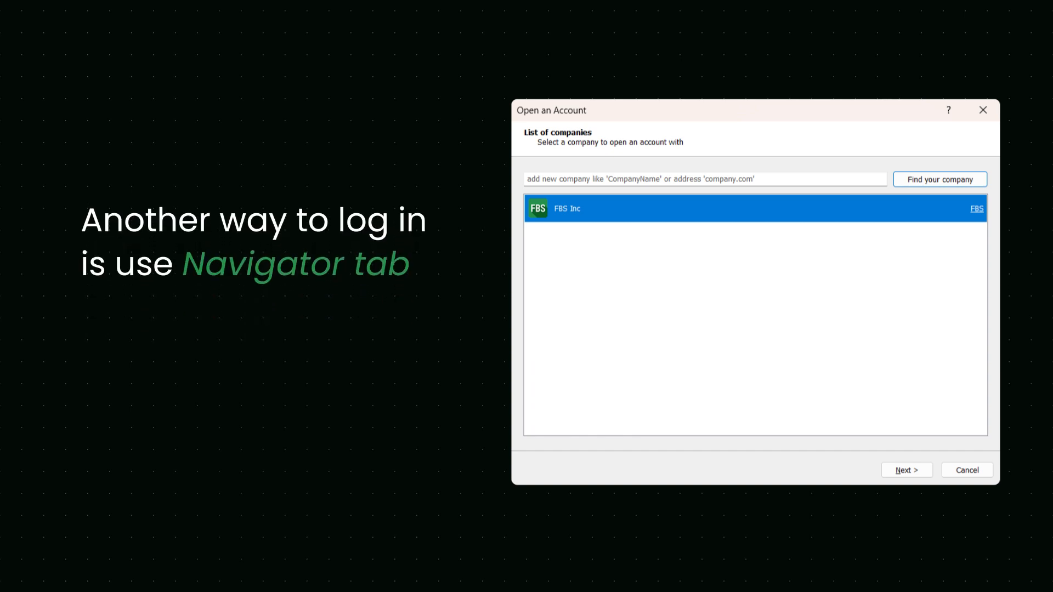
Choose Login to Trade Account from the Navigator's Accounts context menu
right_click(300, 353)
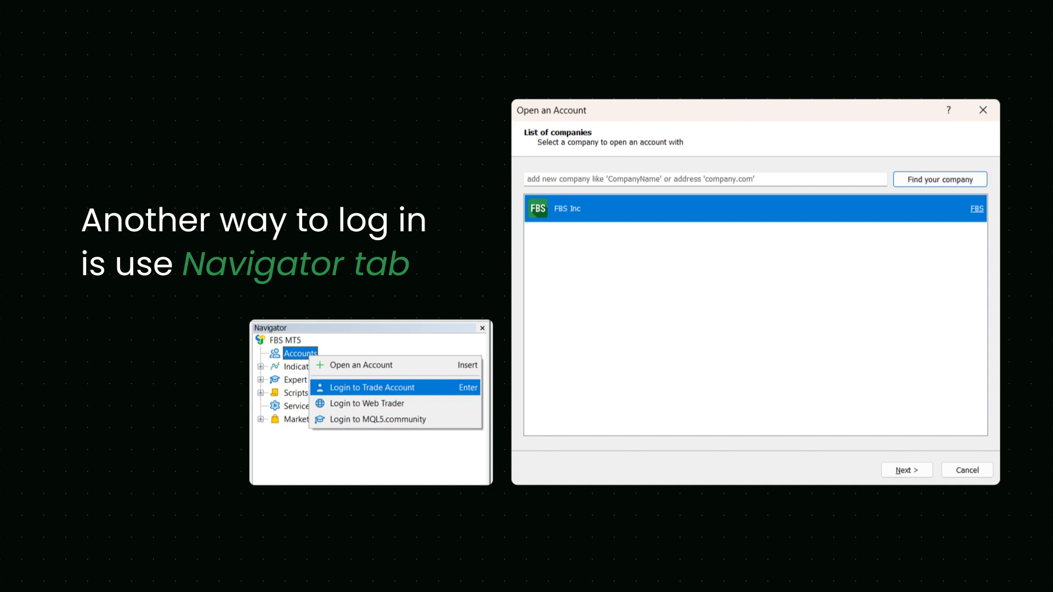
click(906, 469)
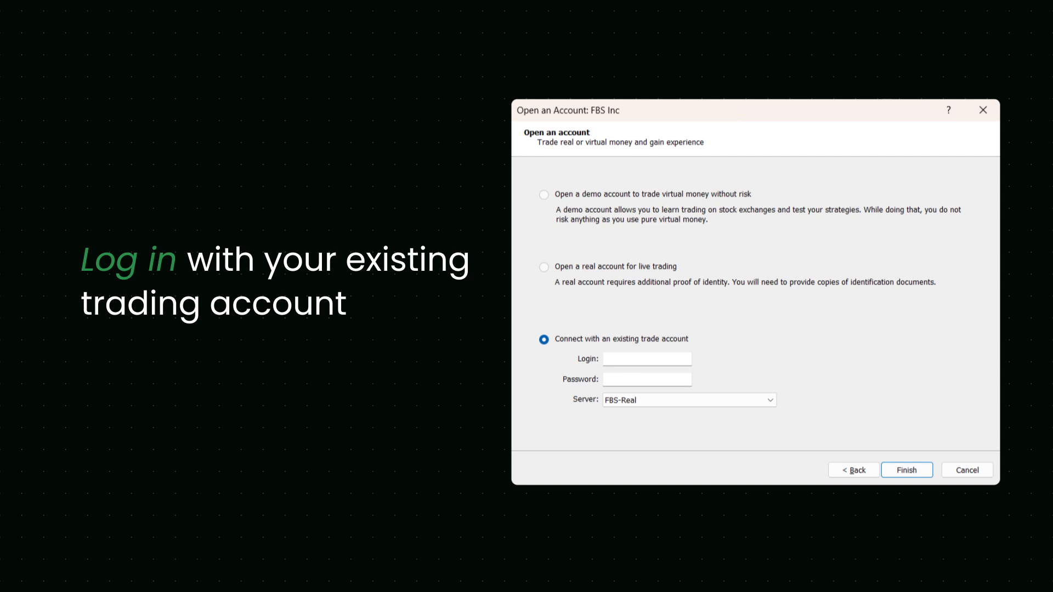
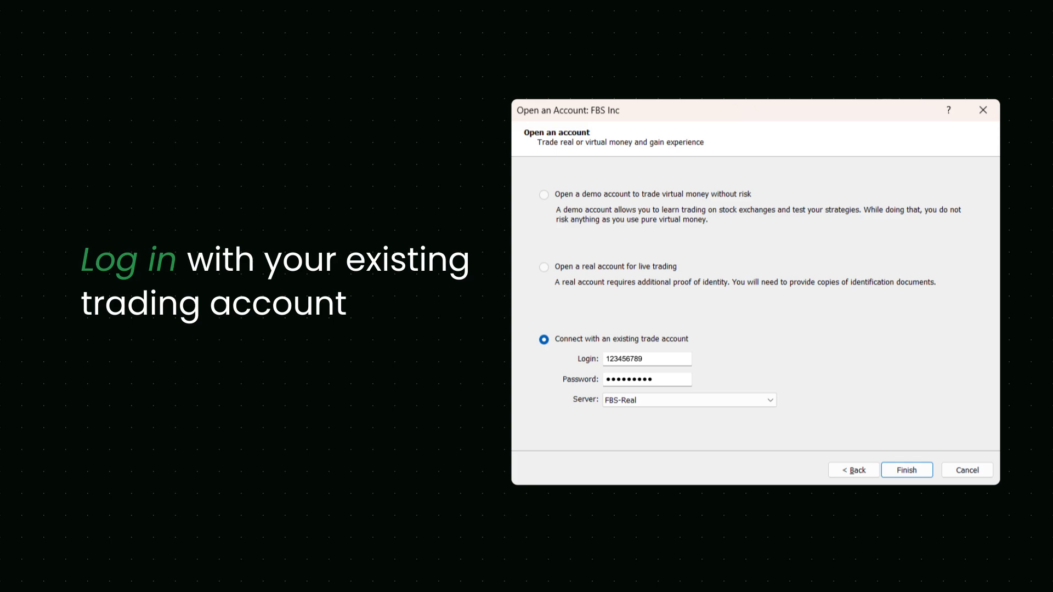
Log in to the FBS-Real trade account (12345), then request MetaTrader 5 for macOS on fbs.com
click(906, 469)
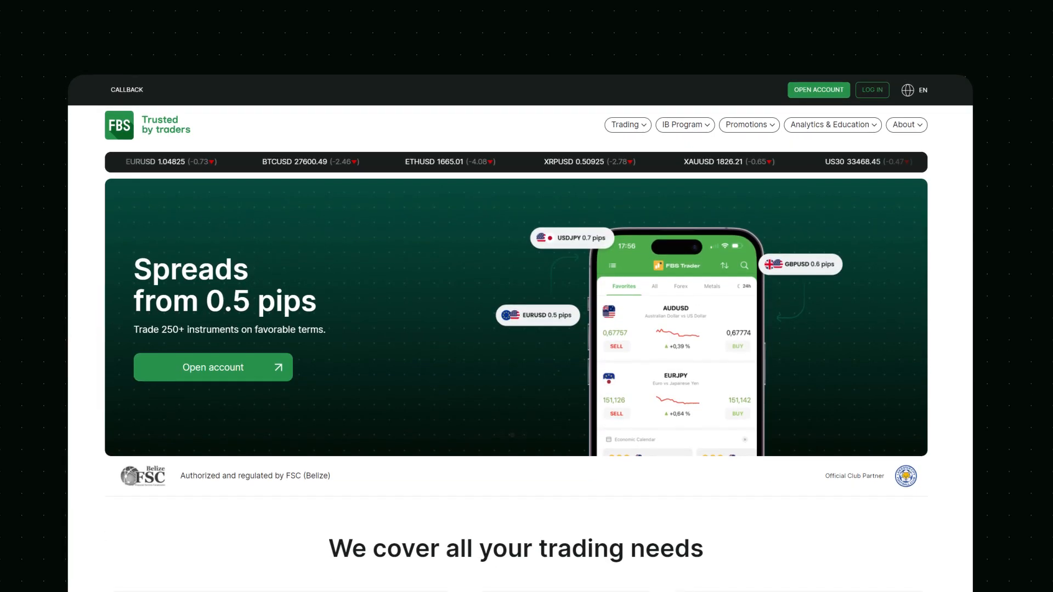
click(625, 124)
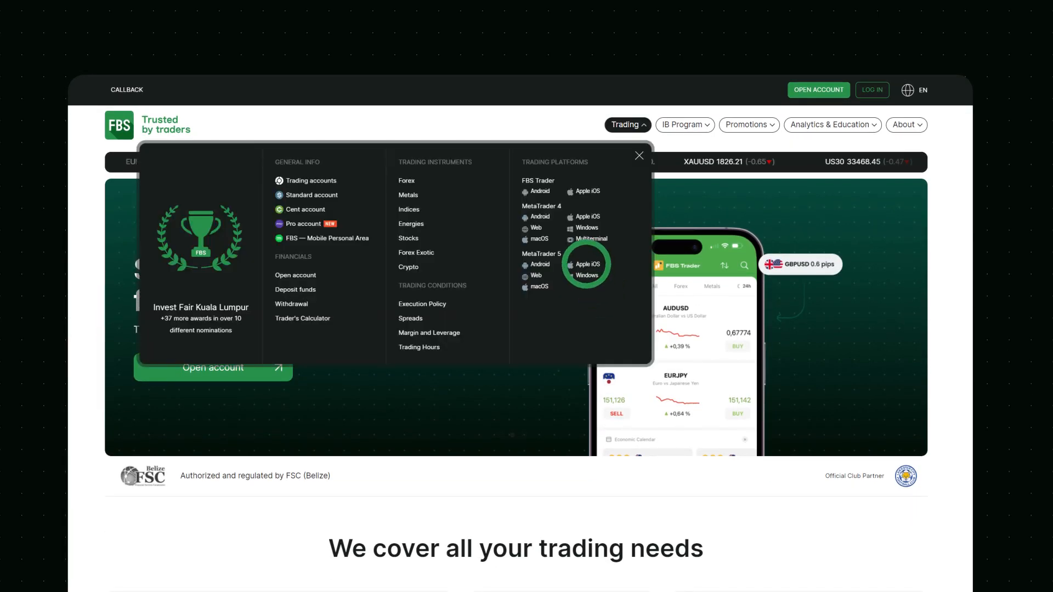
click(540, 287)
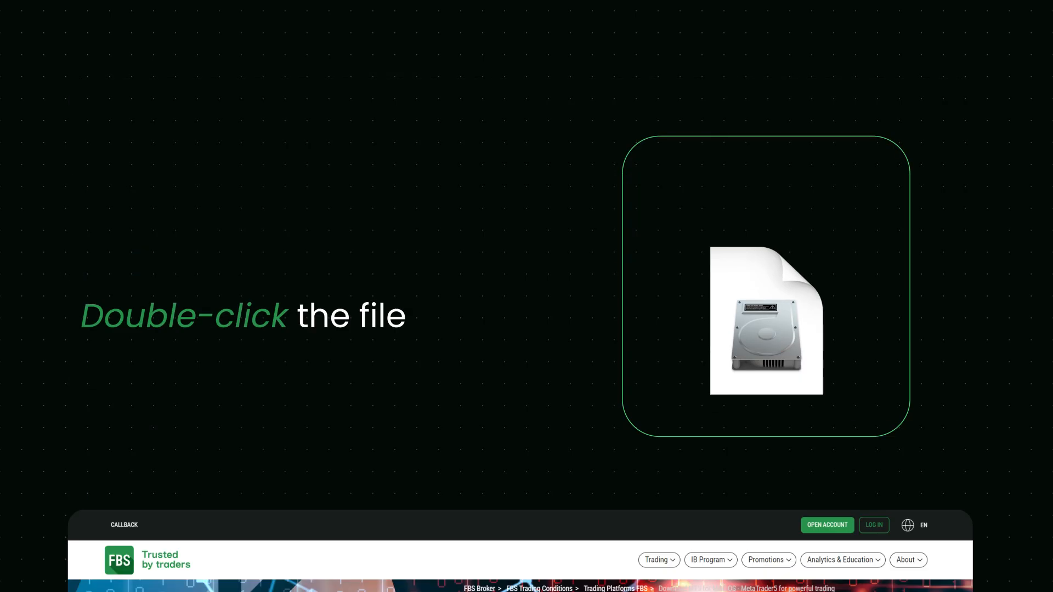
Open the downloaded .dmg and drag FBS MetaTrader 5 onto the Applications folder
double_click(766, 321)
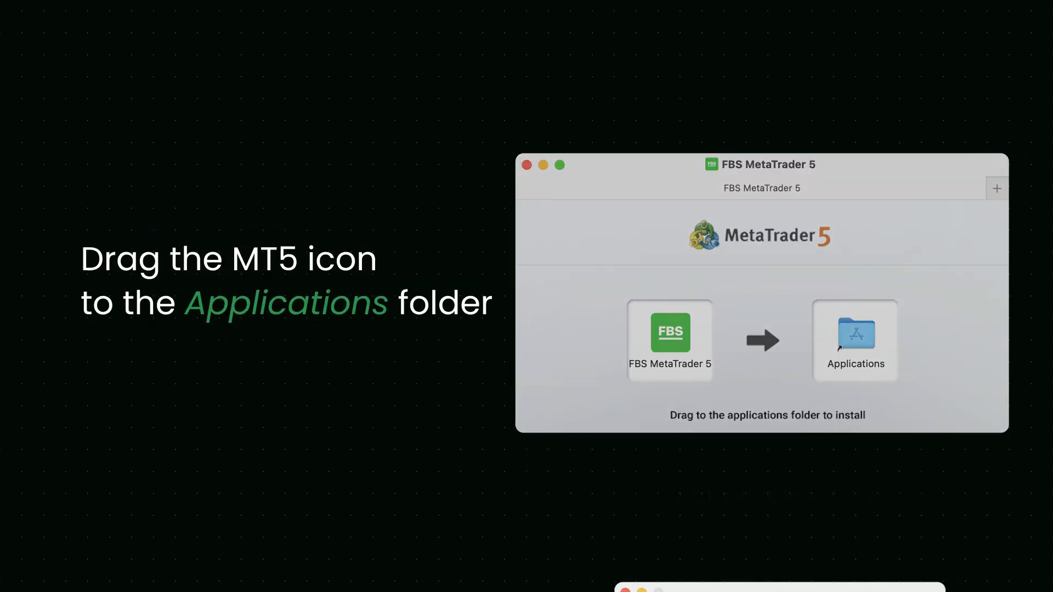
drag(669, 334, 855, 335)
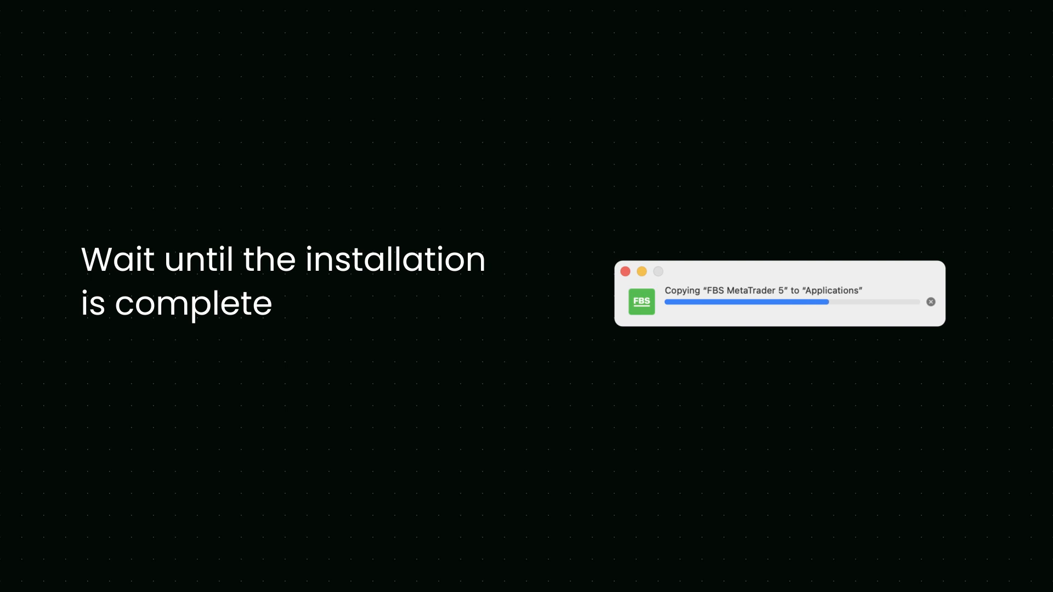